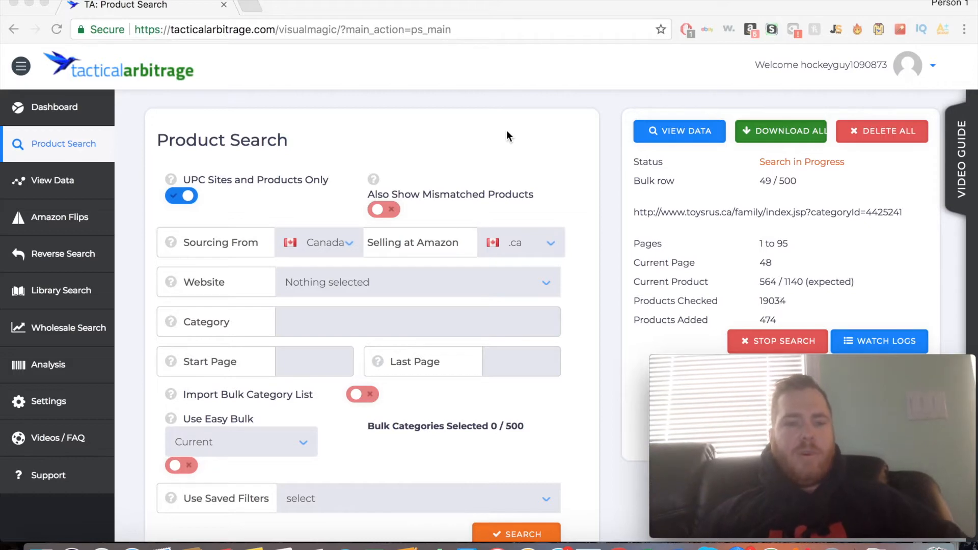
# Step: Make toysrus.ca (UPC/EAN Search) the source website
pyautogui.scroll(-3)
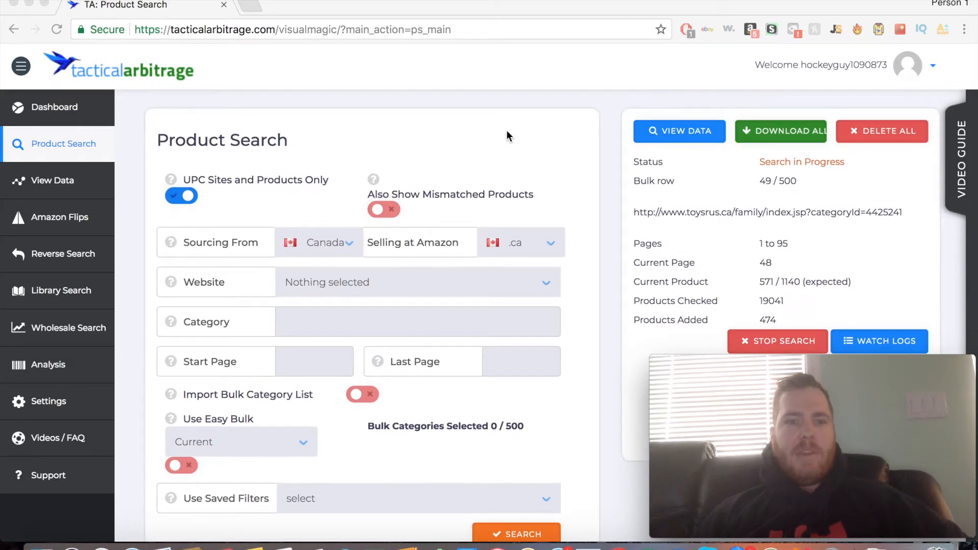
pyautogui.moveTo(590, 111)
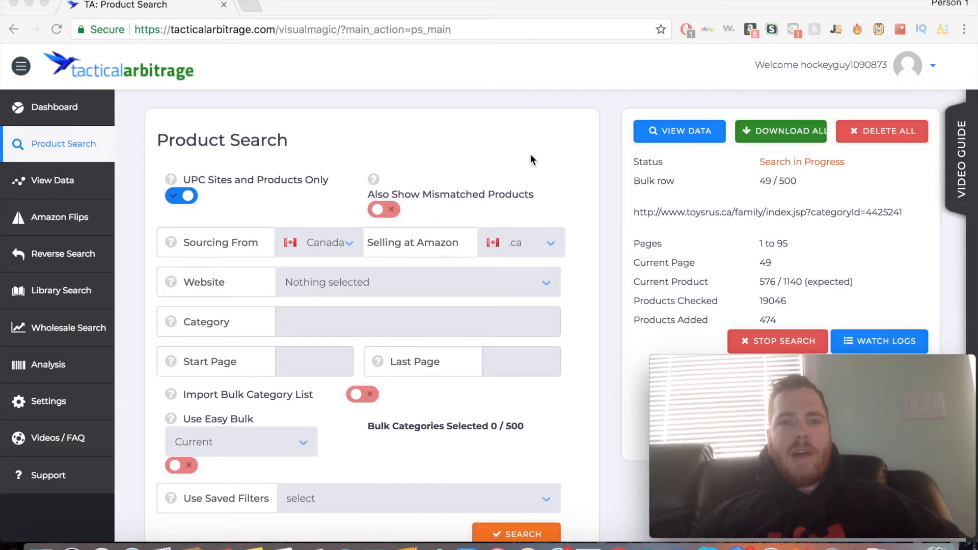
pyautogui.moveTo(453, 172)
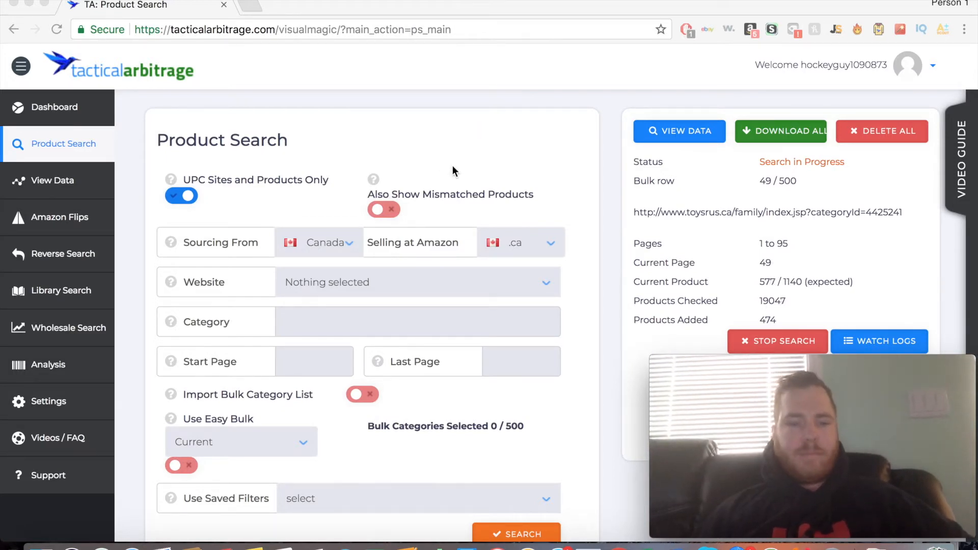
pyautogui.scroll(-3)
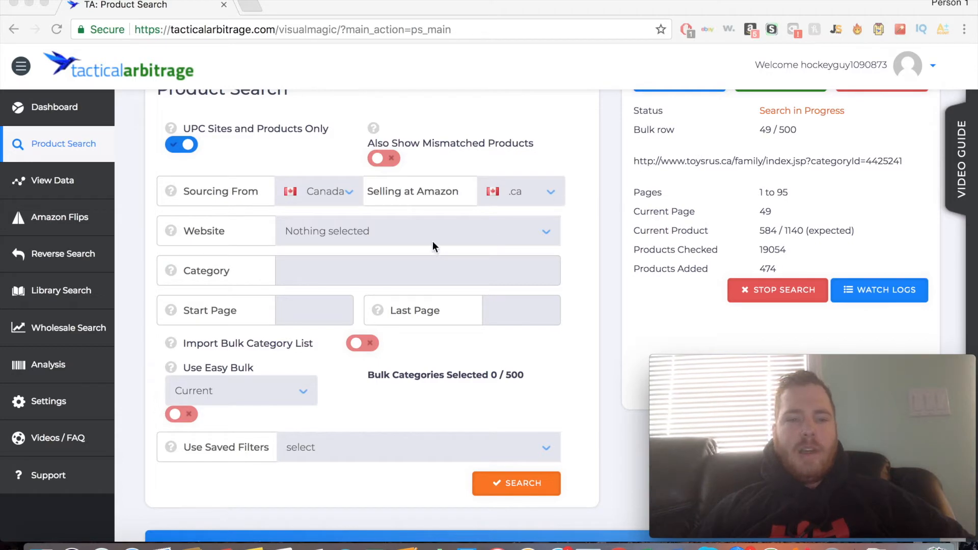
pyautogui.click(418, 231)
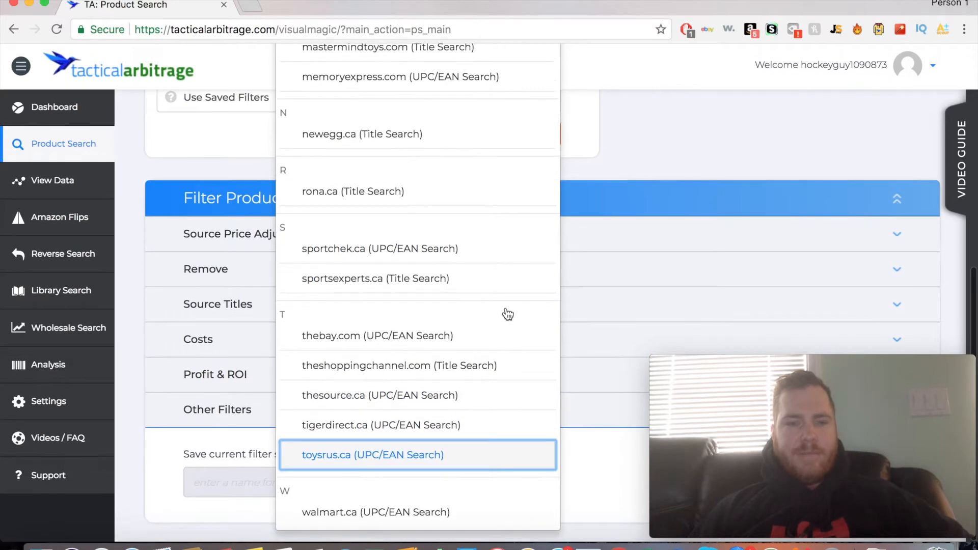
pyautogui.click(373, 454)
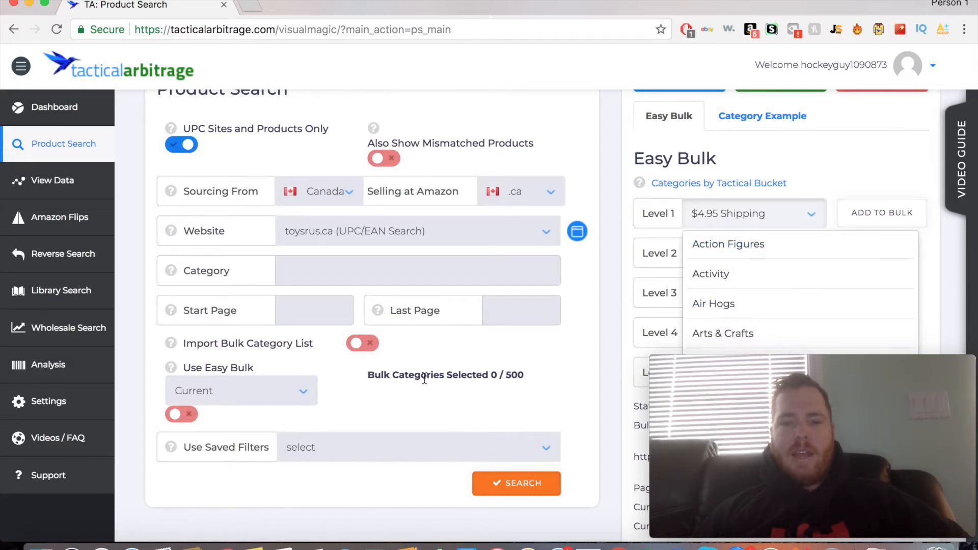
pyautogui.moveTo(727, 243)
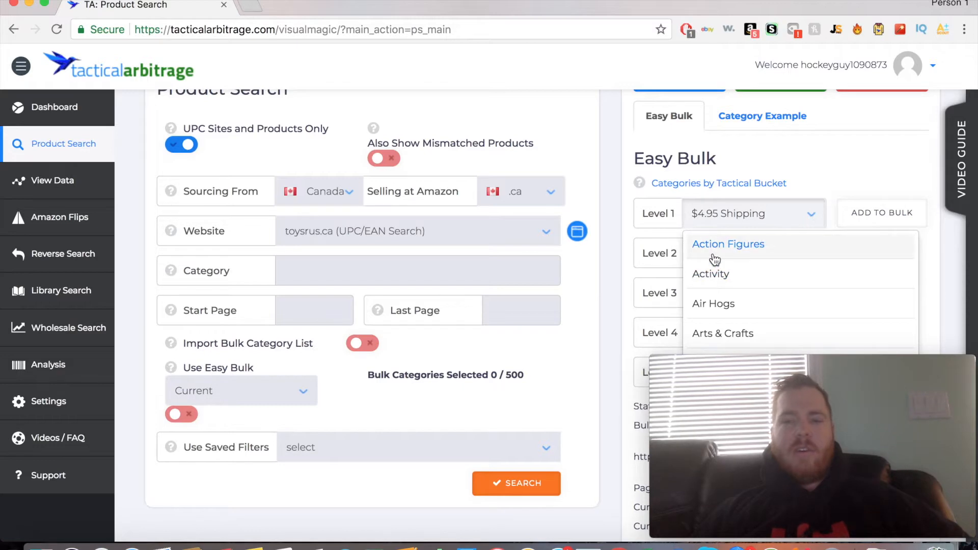
# Step: Set Easy Bulk Level 1 category to Action Figures
pyautogui.click(727, 243)
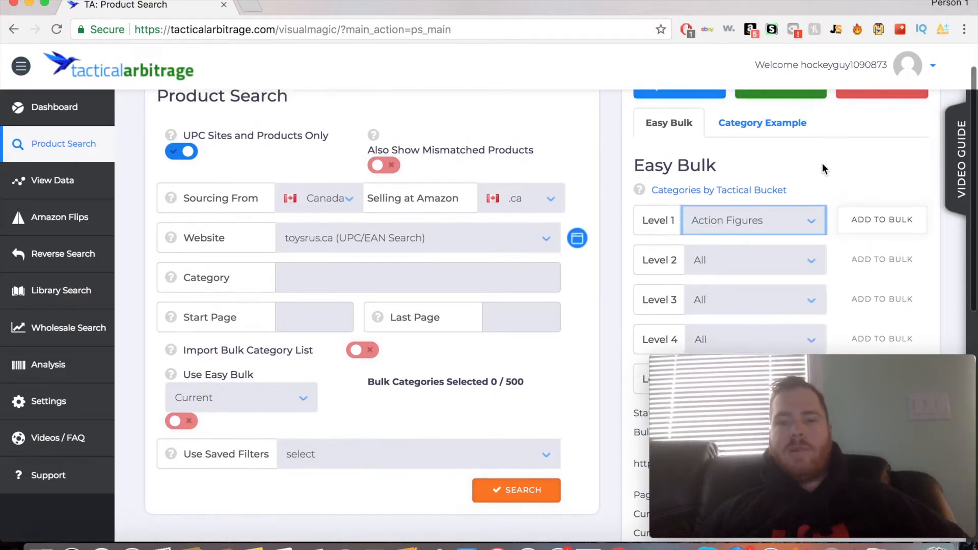
pyautogui.click(753, 220)
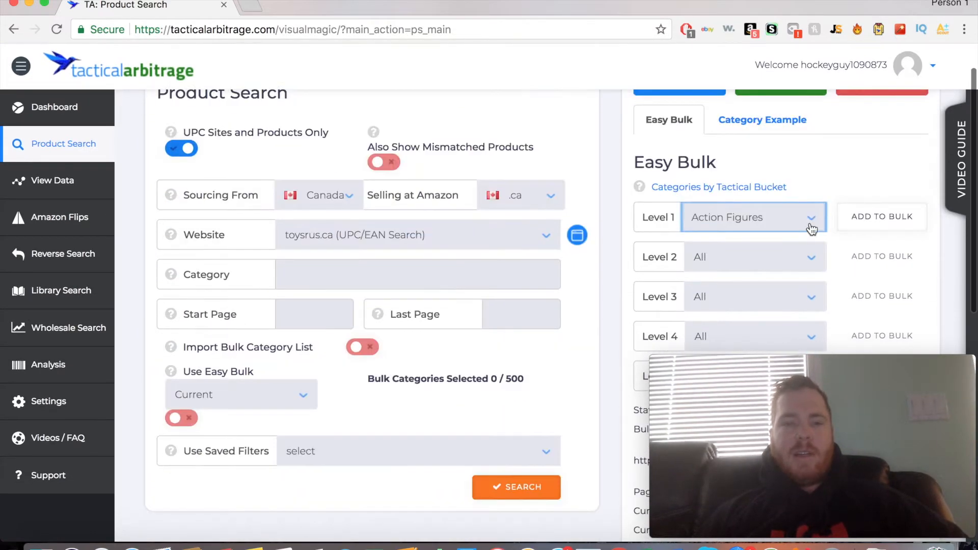
pyautogui.scroll(-3)
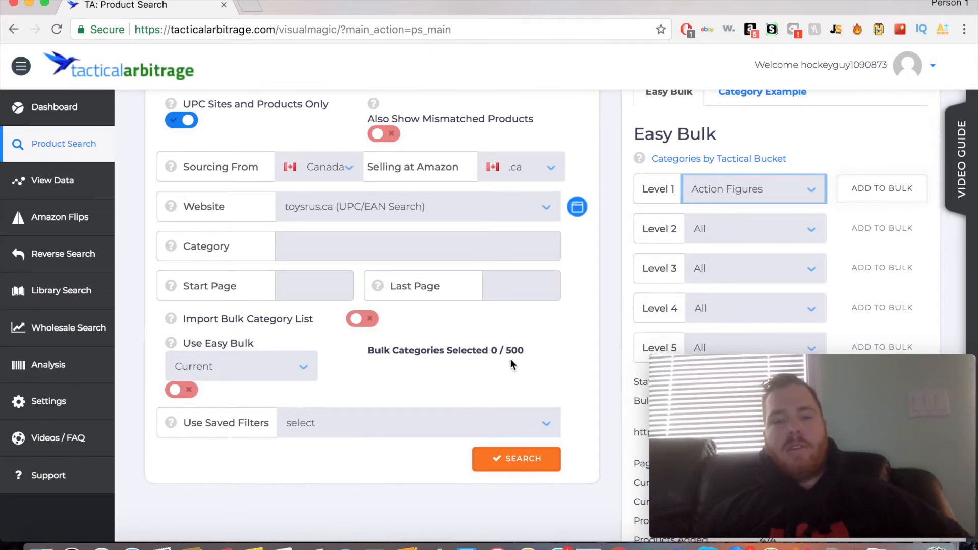
pyautogui.moveTo(511, 363)
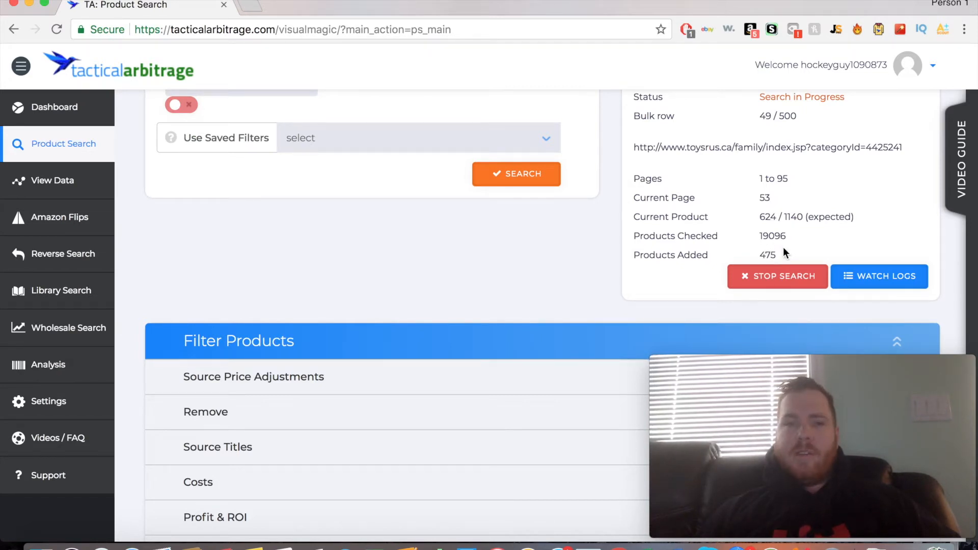
pyautogui.moveTo(499, 215)
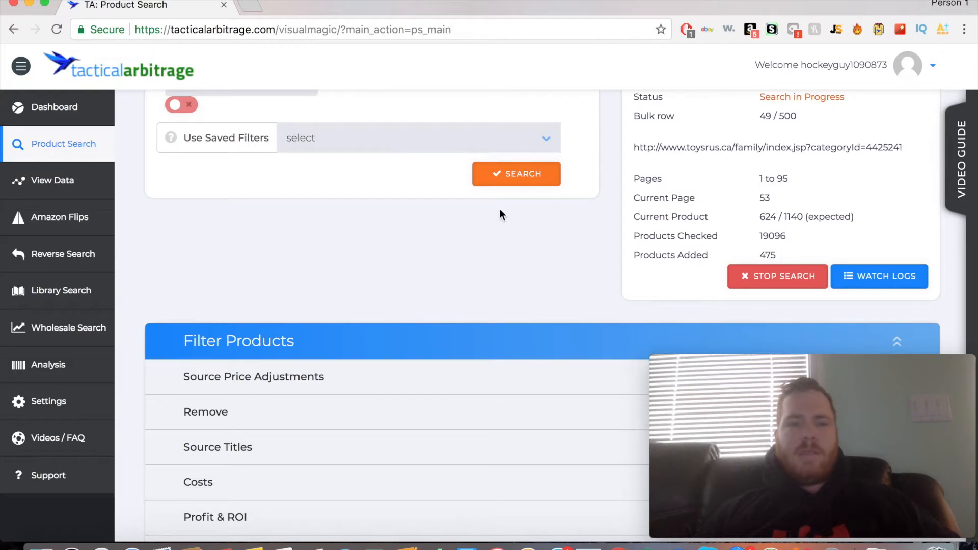
pyautogui.scroll(-3)
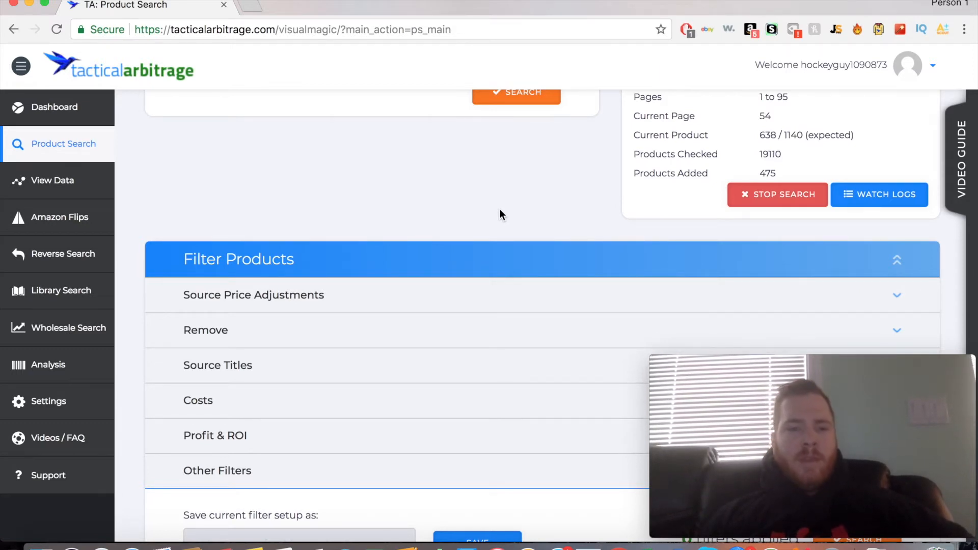
pyautogui.scroll(-3)
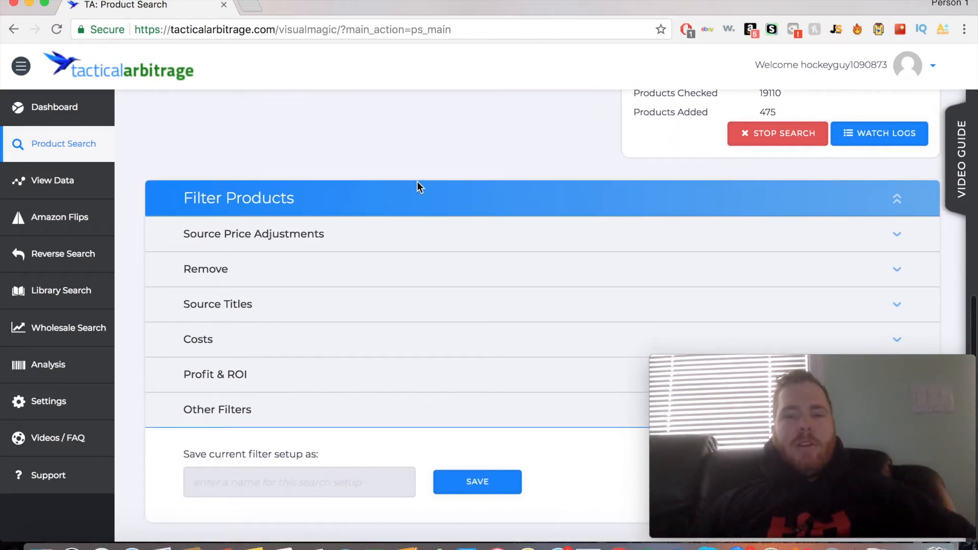
pyautogui.moveTo(372, 179)
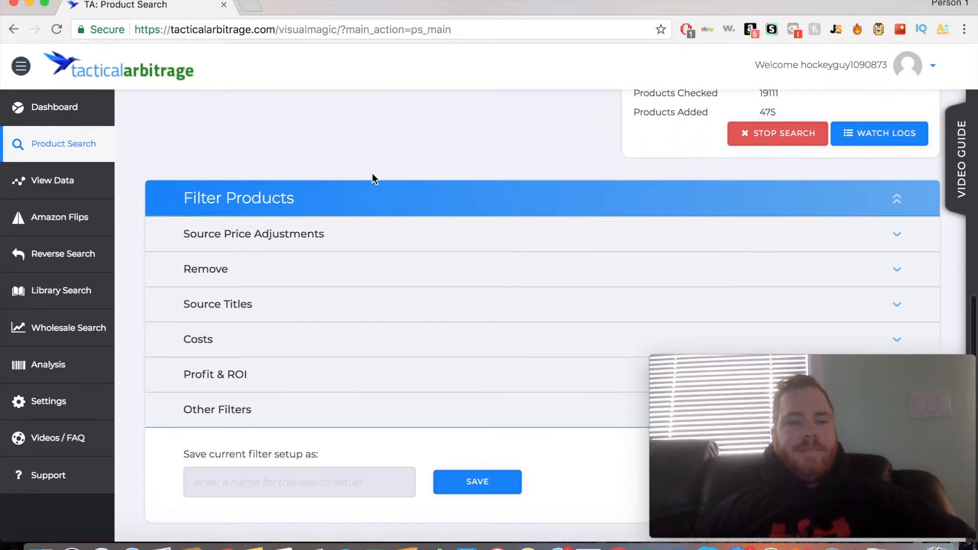
# Step: Enter a 15% store price reduction under Source Price Adjustments, then clear it again
pyautogui.click(253, 233)
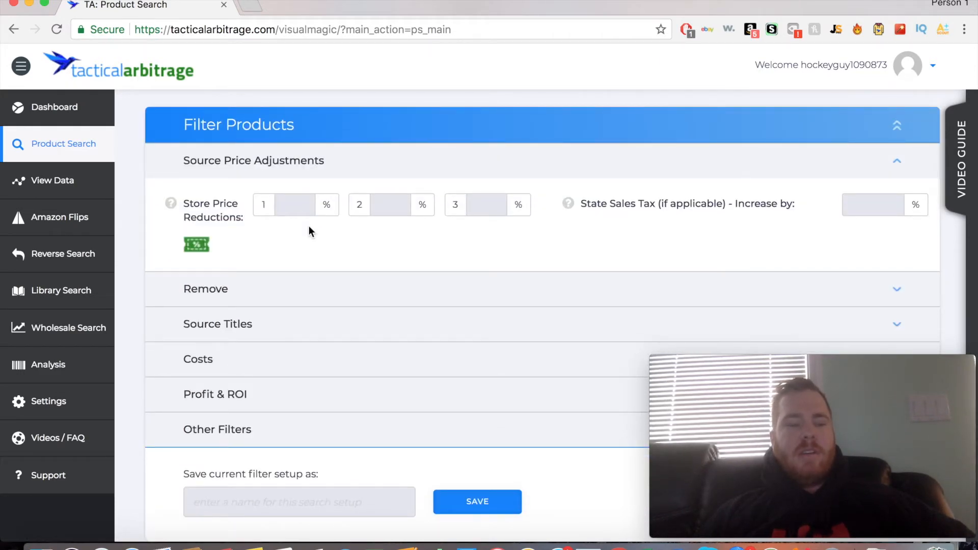
pyautogui.click(294, 205)
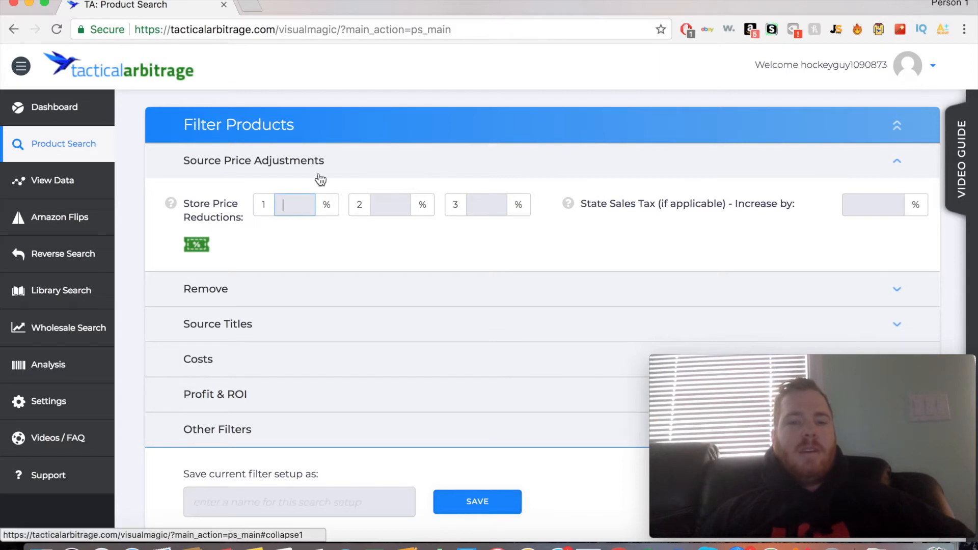
pyautogui.moveTo(321, 179)
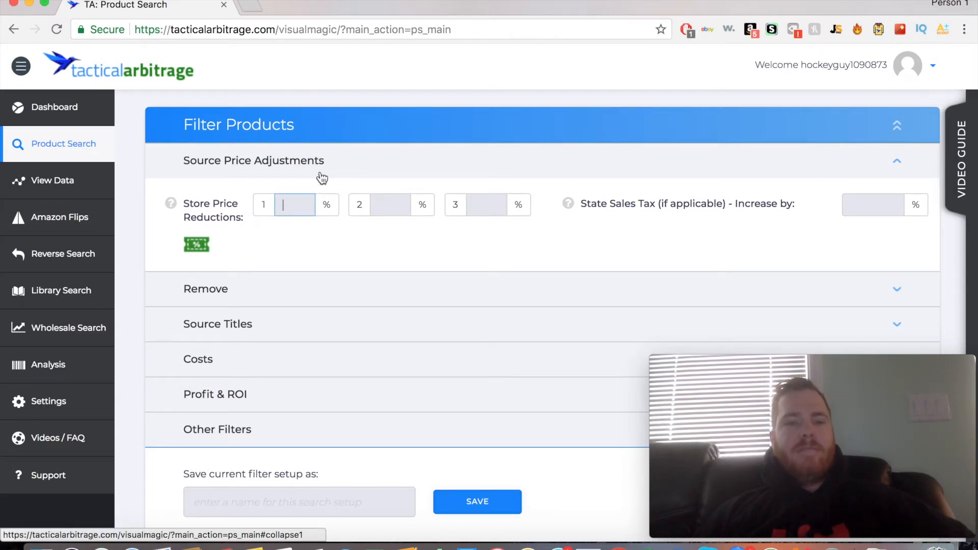
pyautogui.write('15')
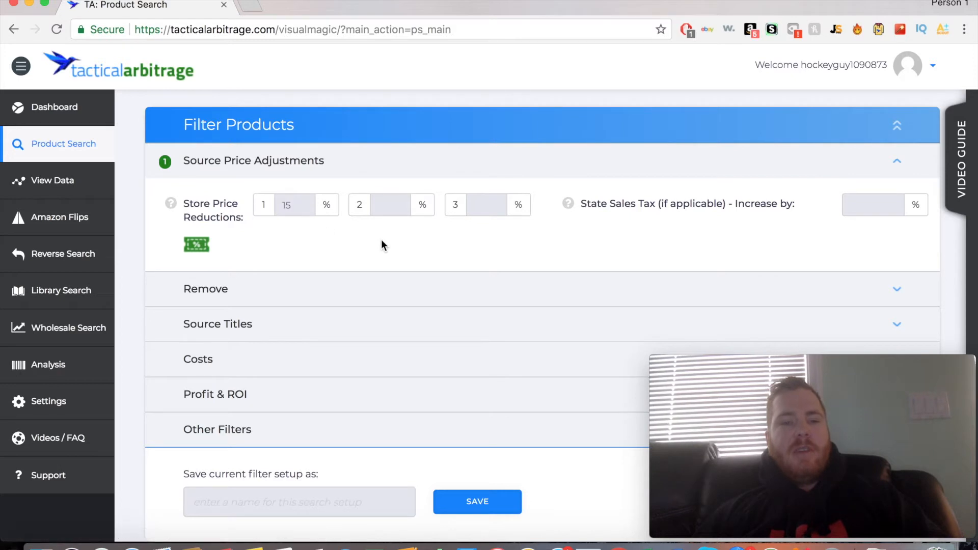
pyautogui.click(293, 205)
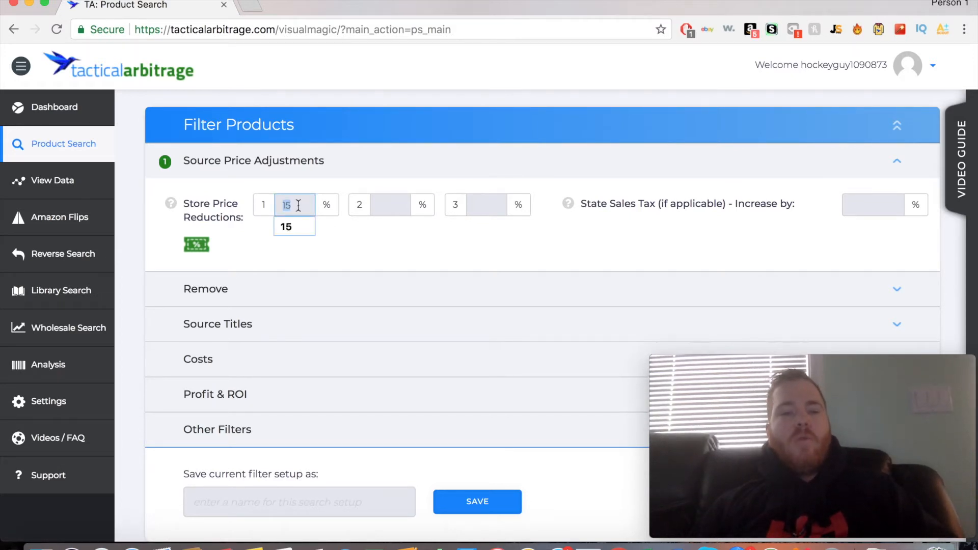
pyautogui.press('Backspace')
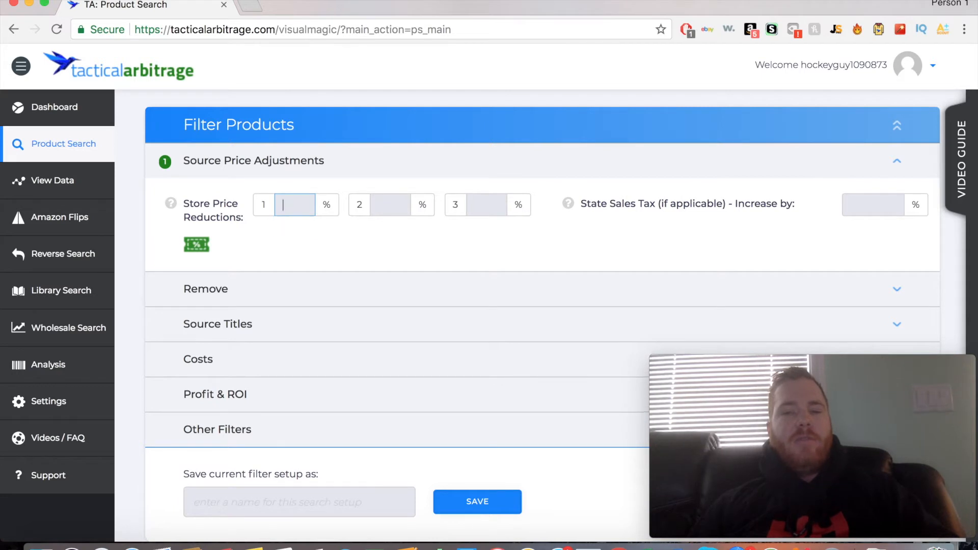
pyautogui.moveTo(537, 194)
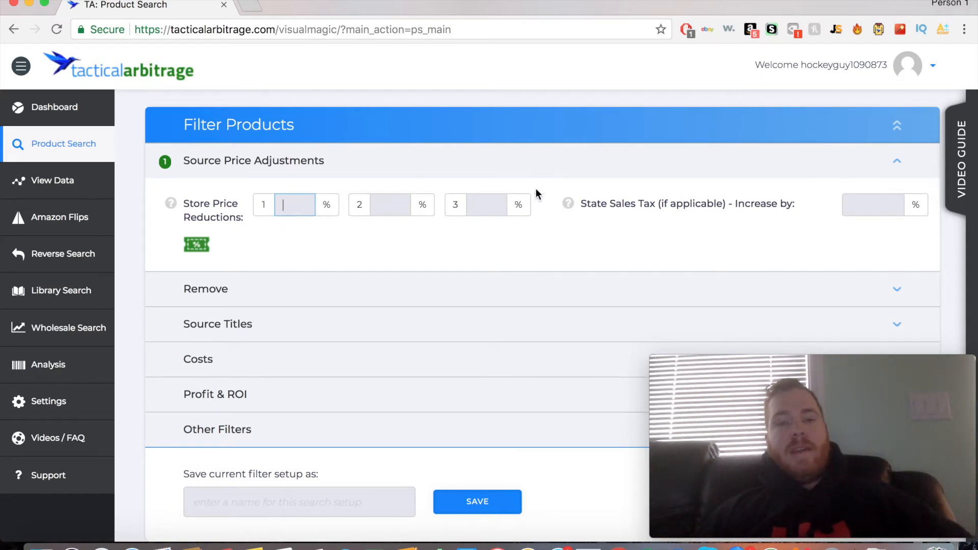
# Step: Leave the state sales tax field empty and expand the Remove filter settings
pyautogui.click(873, 205)
pyautogui.write('10')
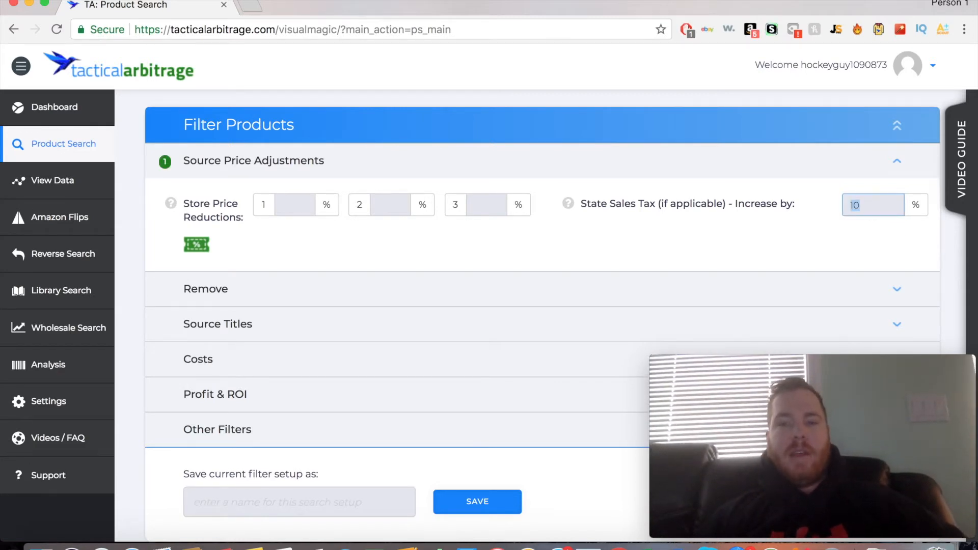
pyautogui.click(205, 288)
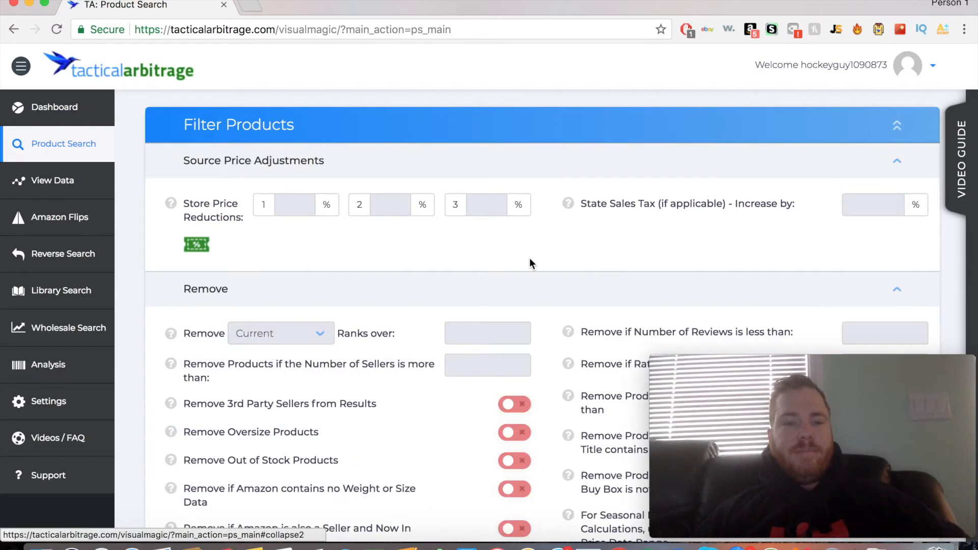
# Step: Set rank range 10 to 100,000 and a minimum of 5 reviews
pyautogui.scroll(-3)
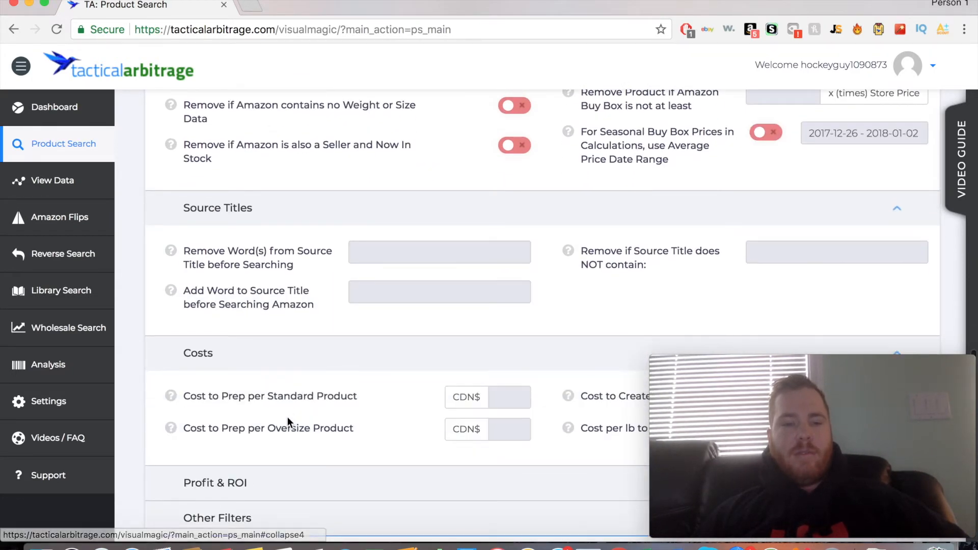
pyautogui.scroll(-3)
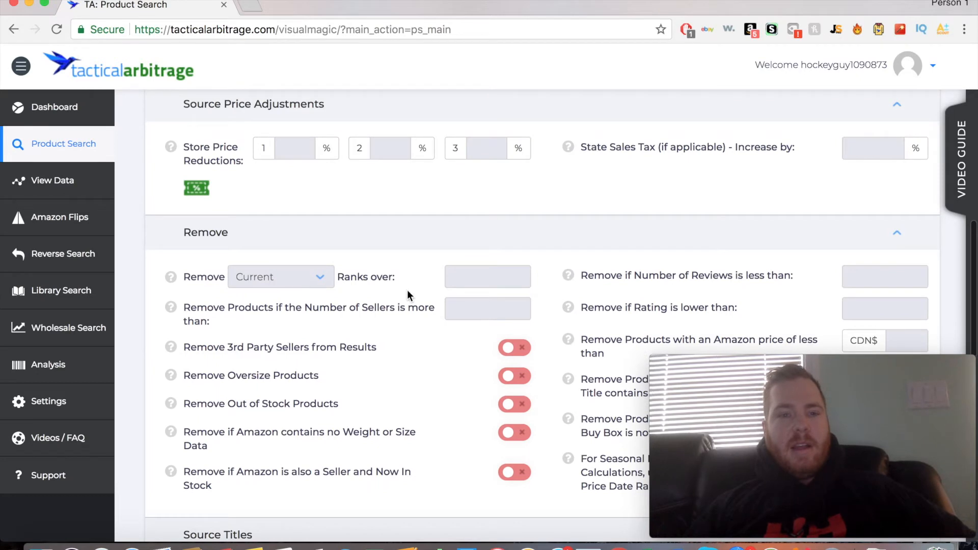
pyautogui.write('10,0000')
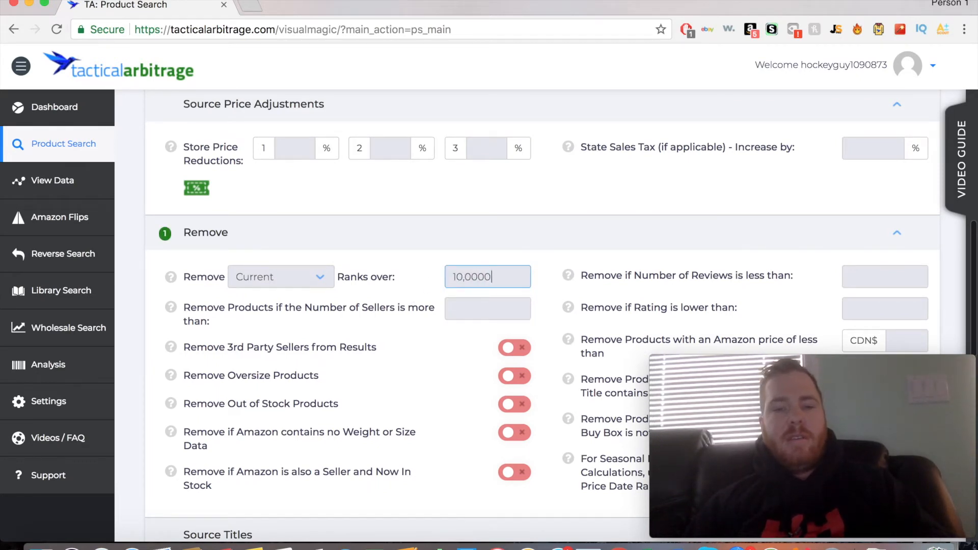
pyautogui.write('100,000')
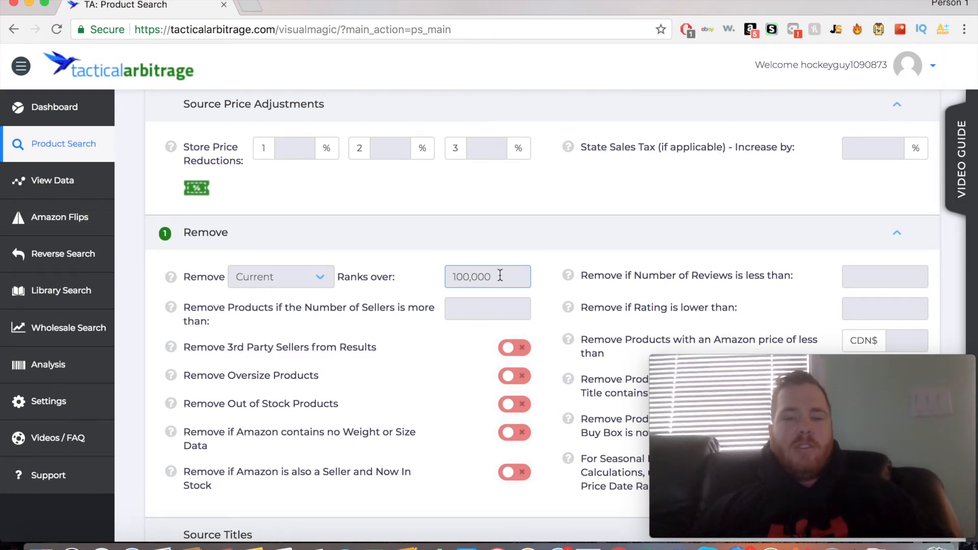
pyautogui.scroll(-3)
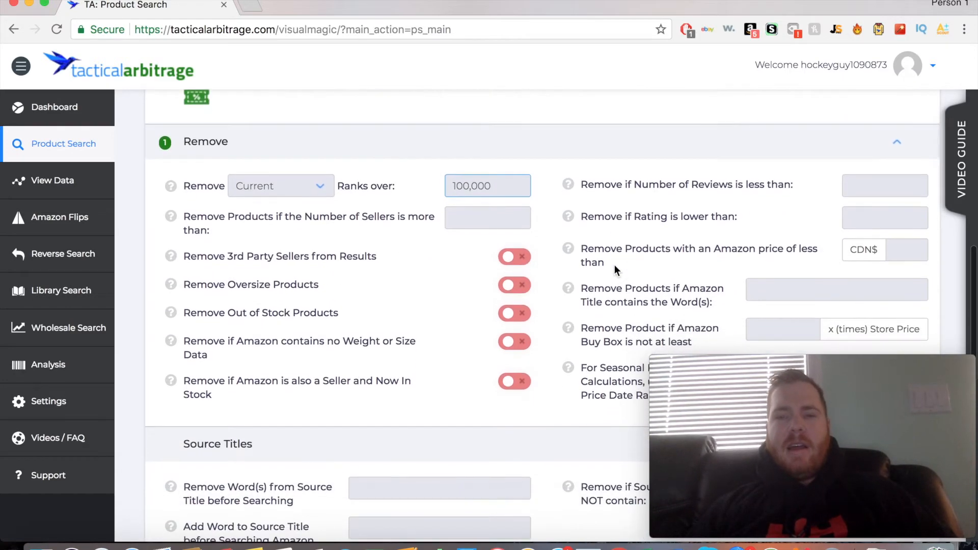
pyautogui.click(884, 184)
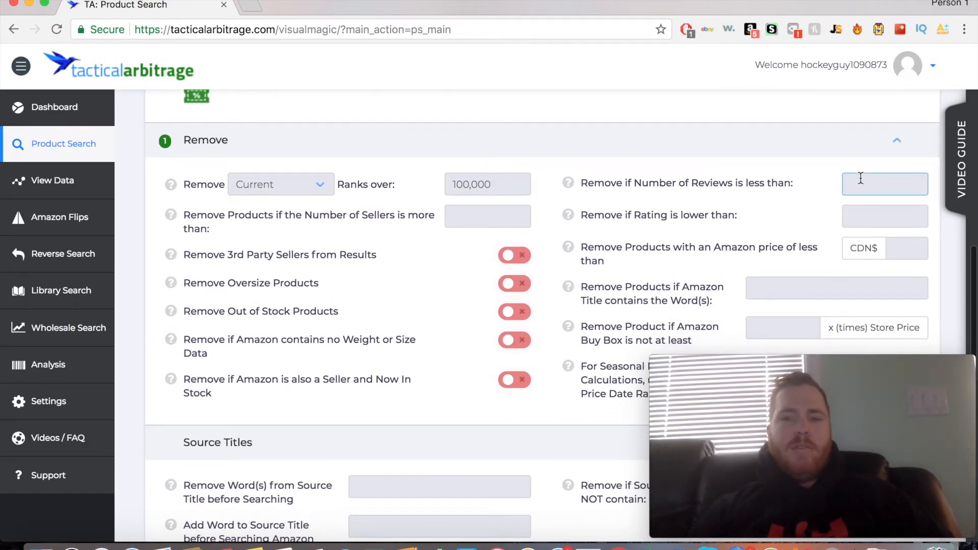
pyautogui.write('5')
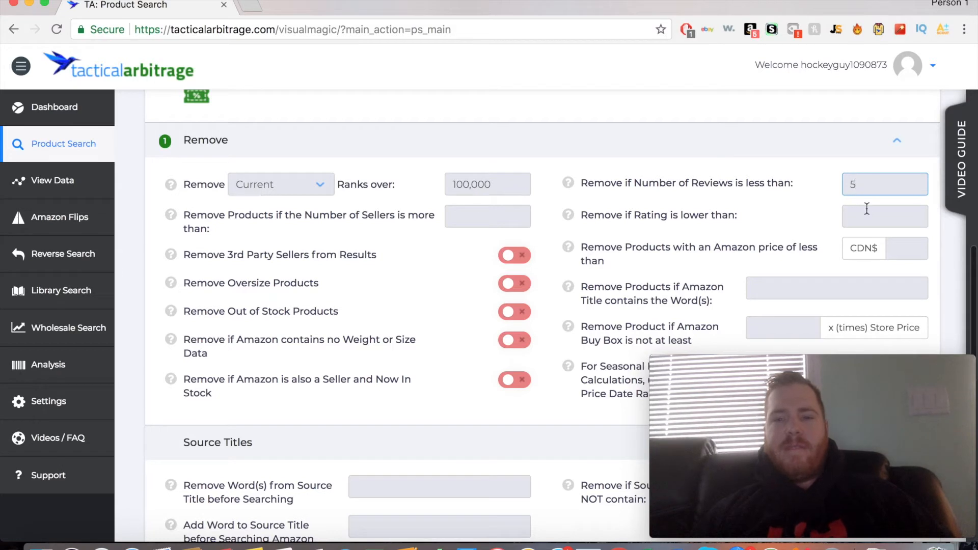
pyautogui.click(884, 214)
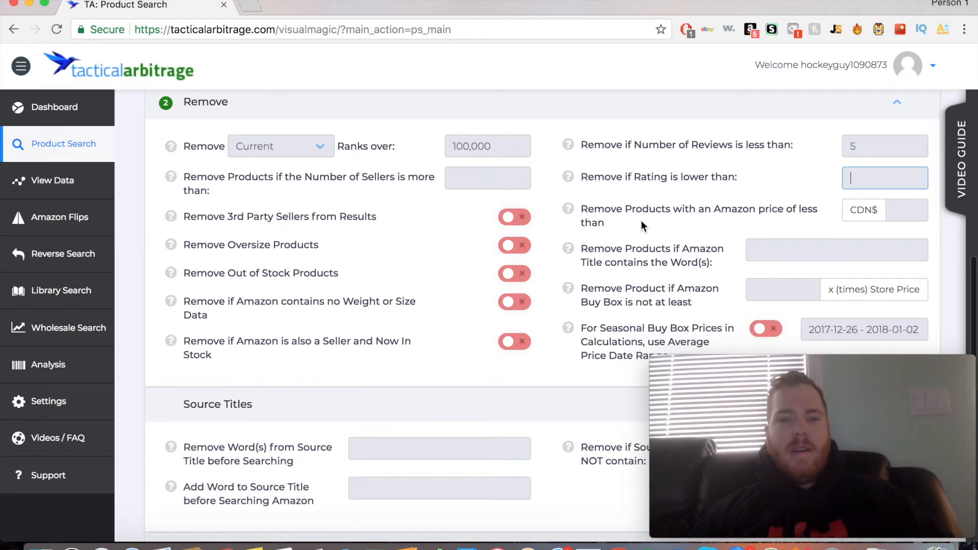
# Step: Remove 3rd-party sellers, oversize, out-of-stock products, and items Amazon sells in stock
pyautogui.click(513, 216)
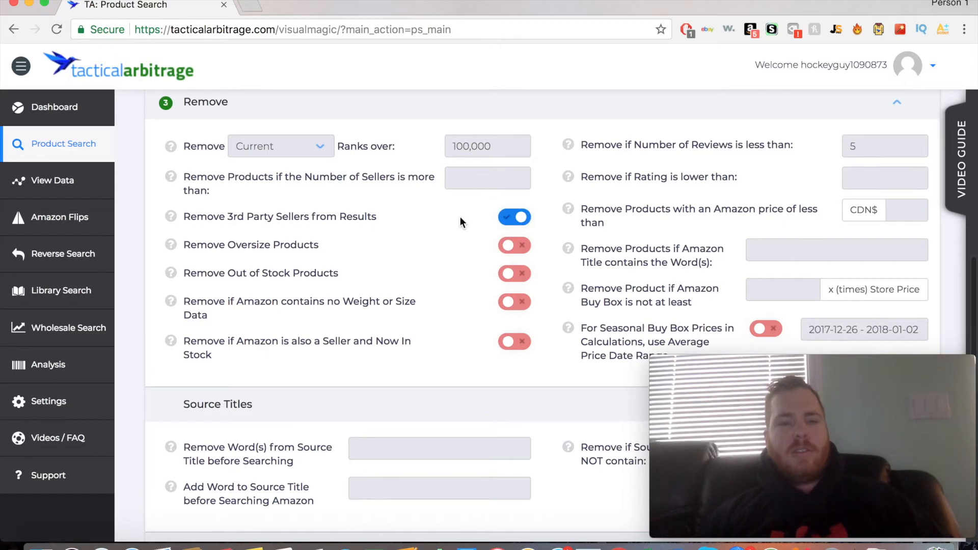
pyautogui.click(513, 244)
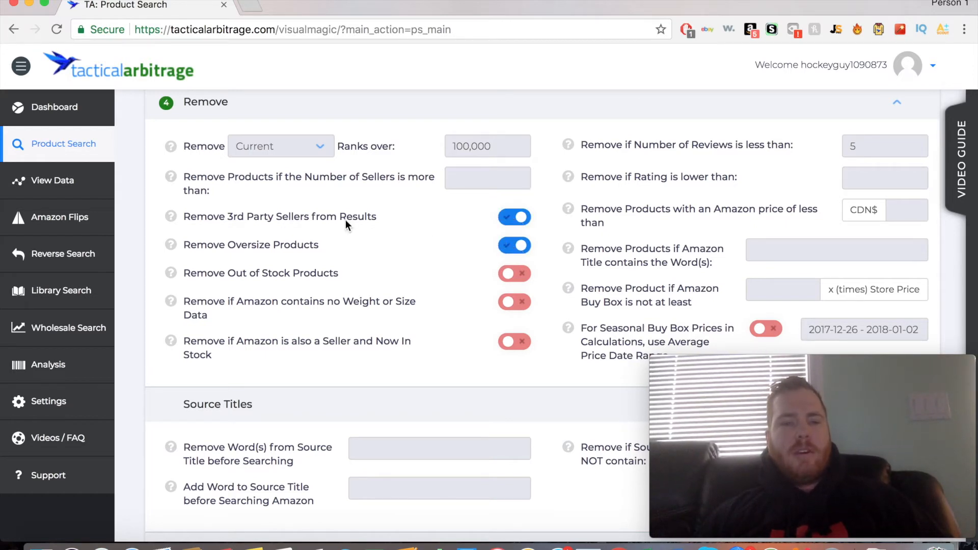
pyautogui.click(513, 273)
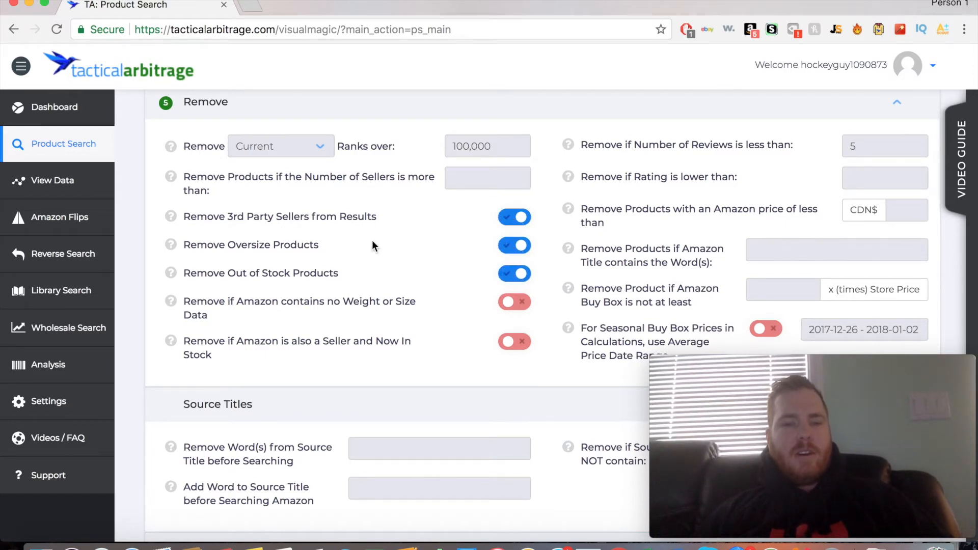
pyautogui.scroll(-3)
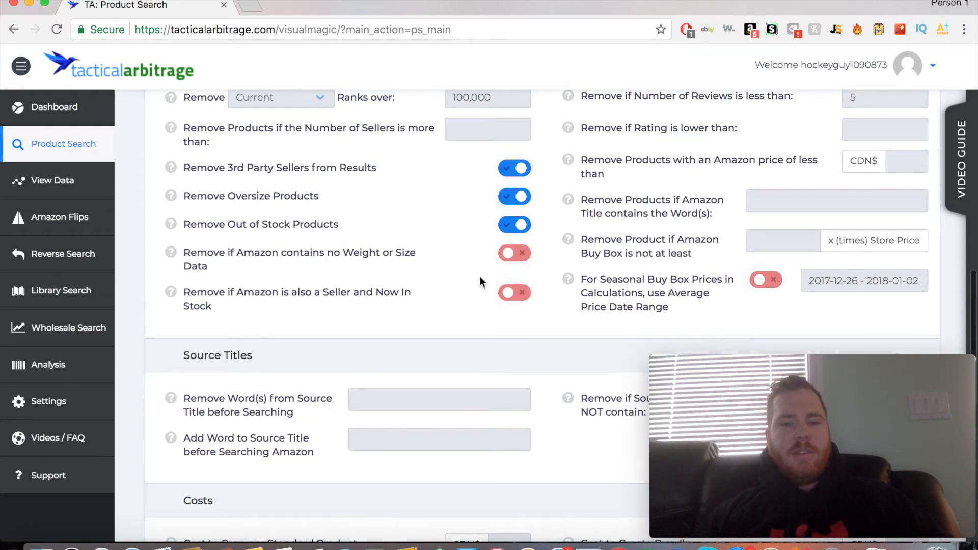
pyautogui.moveTo(535, 302)
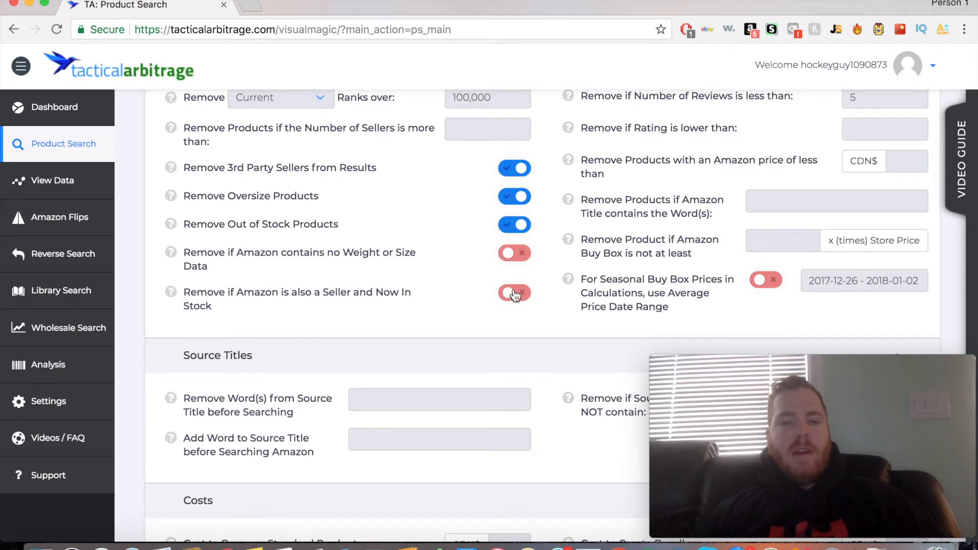
pyautogui.click(513, 294)
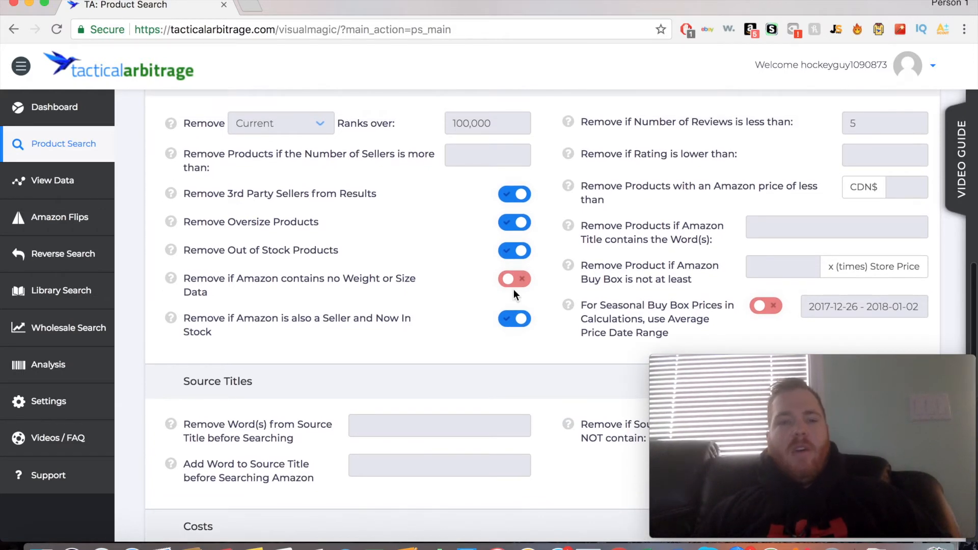
pyautogui.scroll(-3)
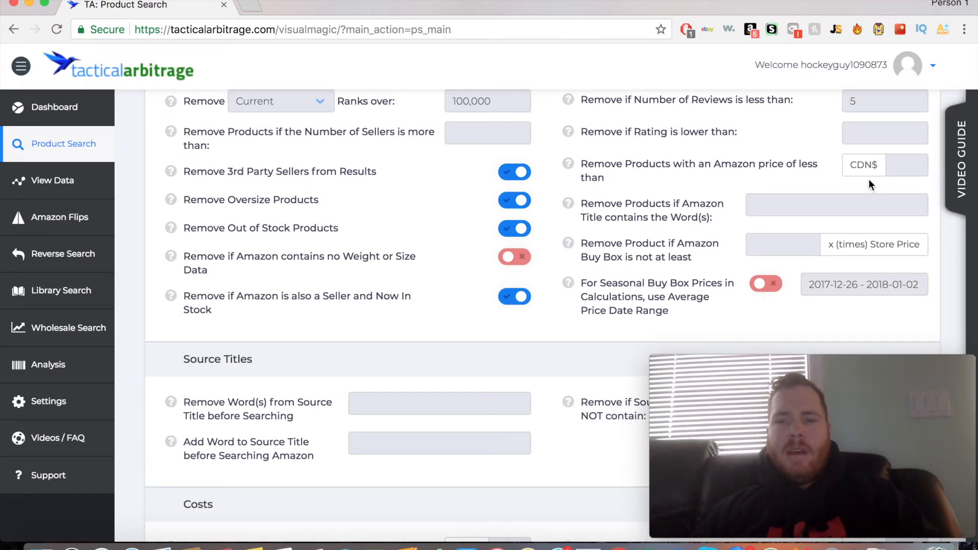
pyautogui.moveTo(792, 229)
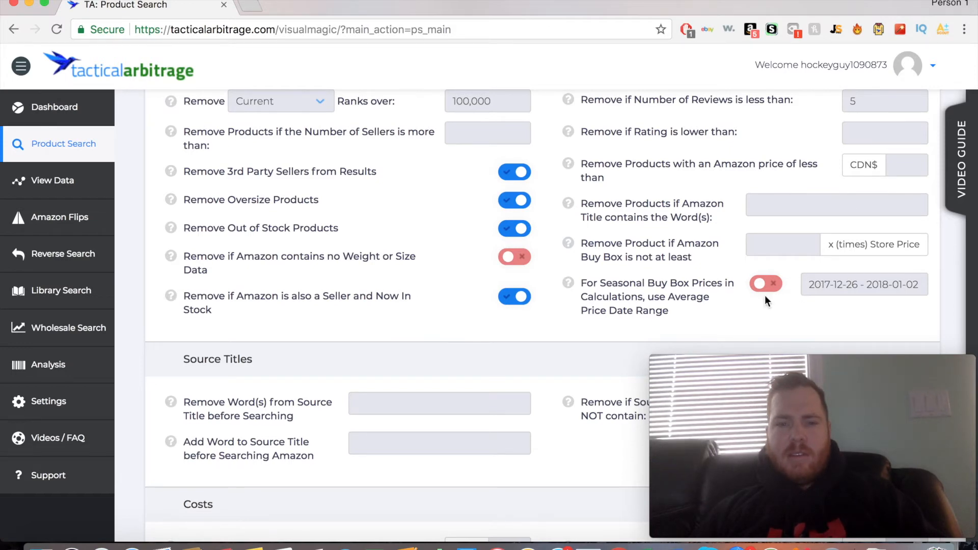
pyautogui.scroll(-3)
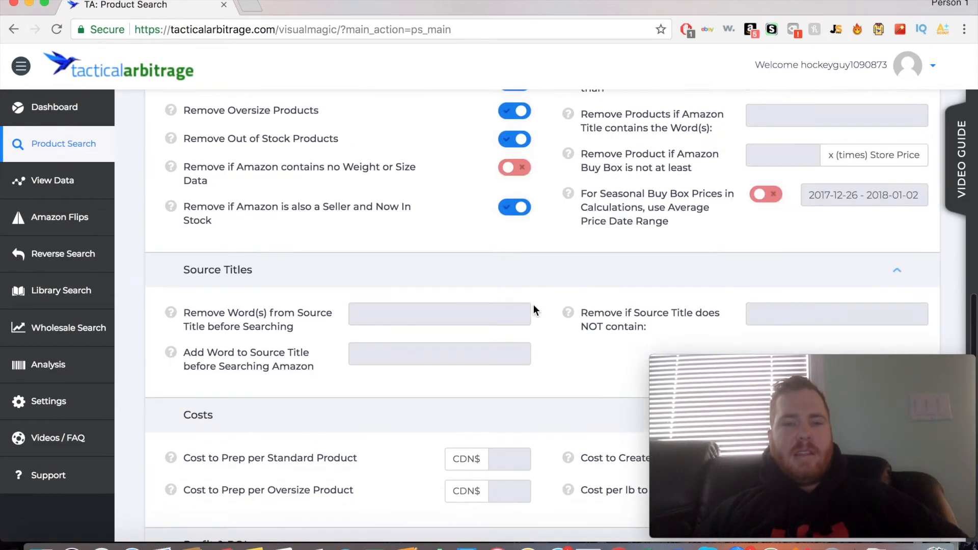
# Step: Set prep and bundle costs to CDN$.01 and shipping to .60 per lb
pyautogui.scroll(-3)
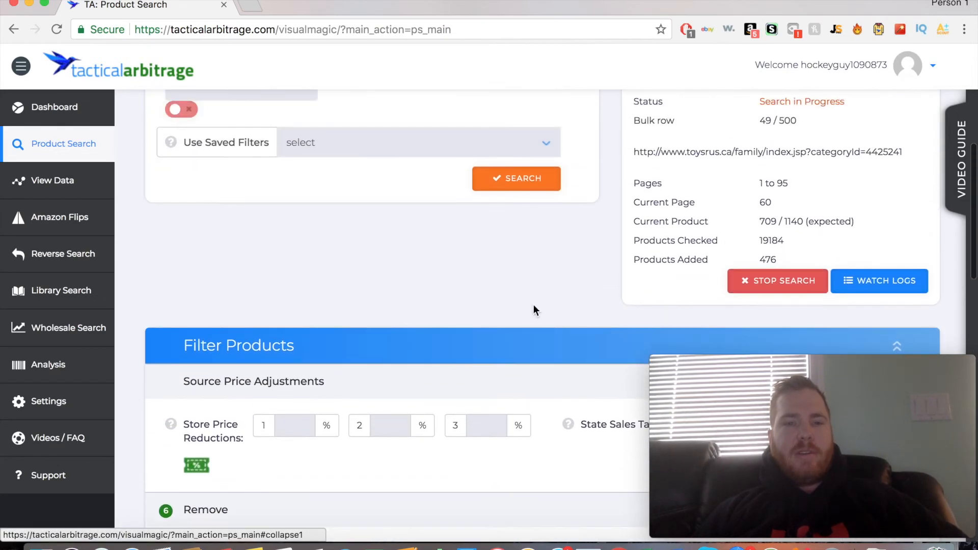
pyautogui.scroll(-3)
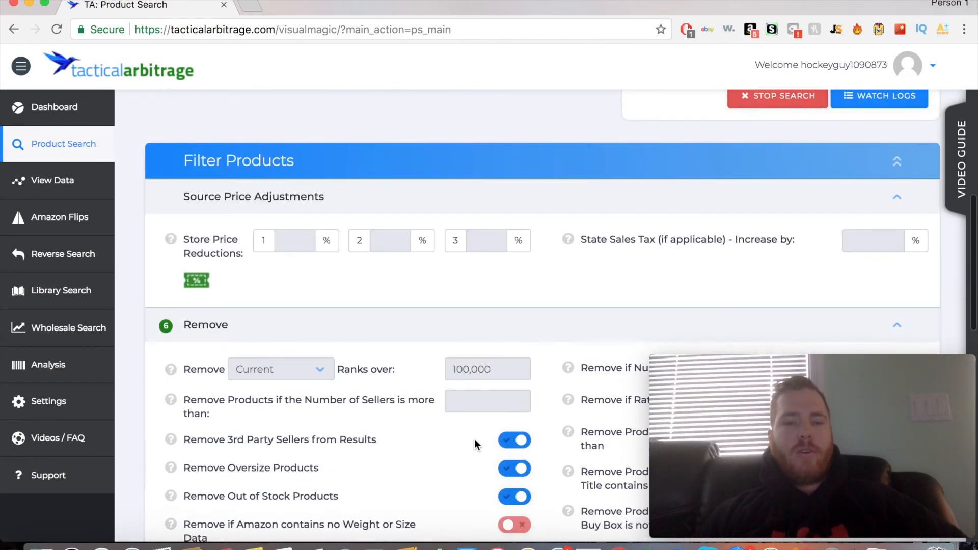
pyautogui.scroll(-3)
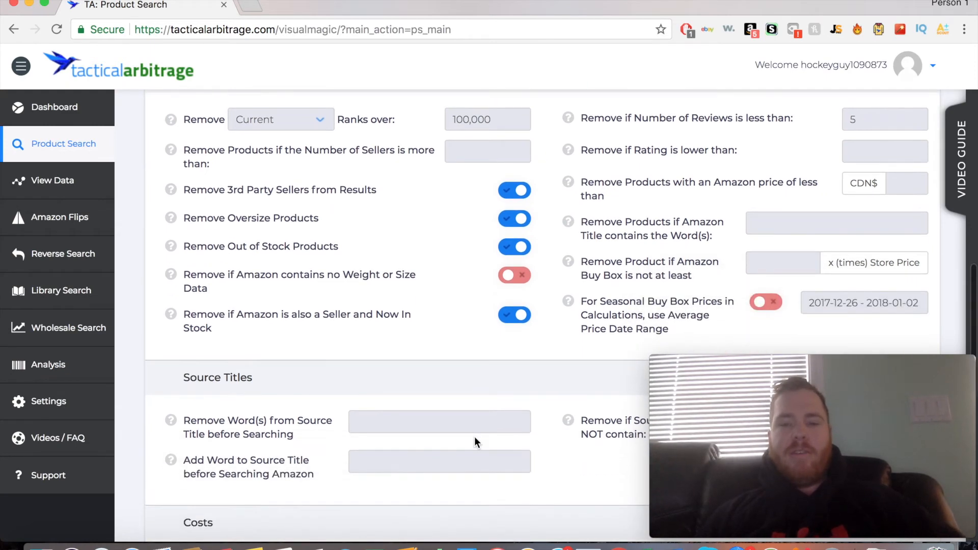
pyautogui.scroll(-3)
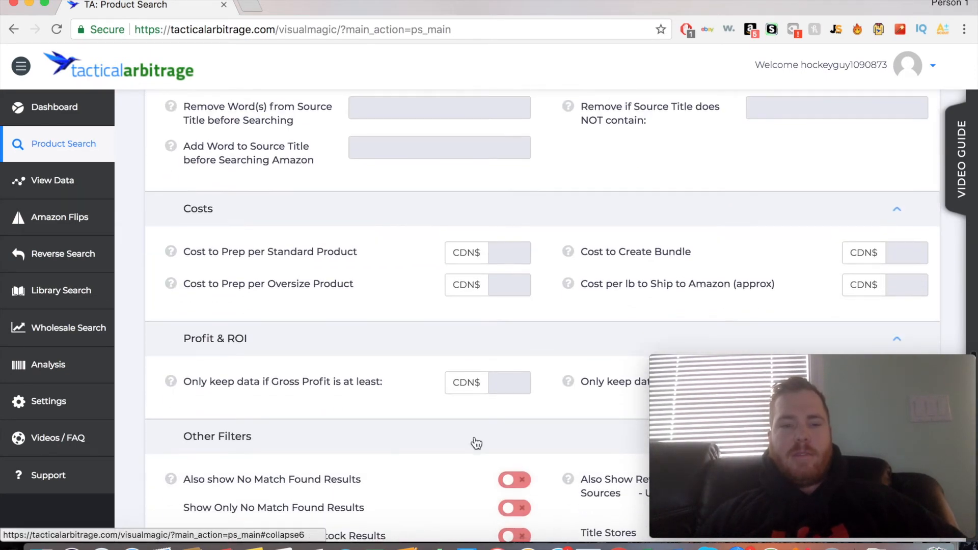
pyautogui.click(510, 252)
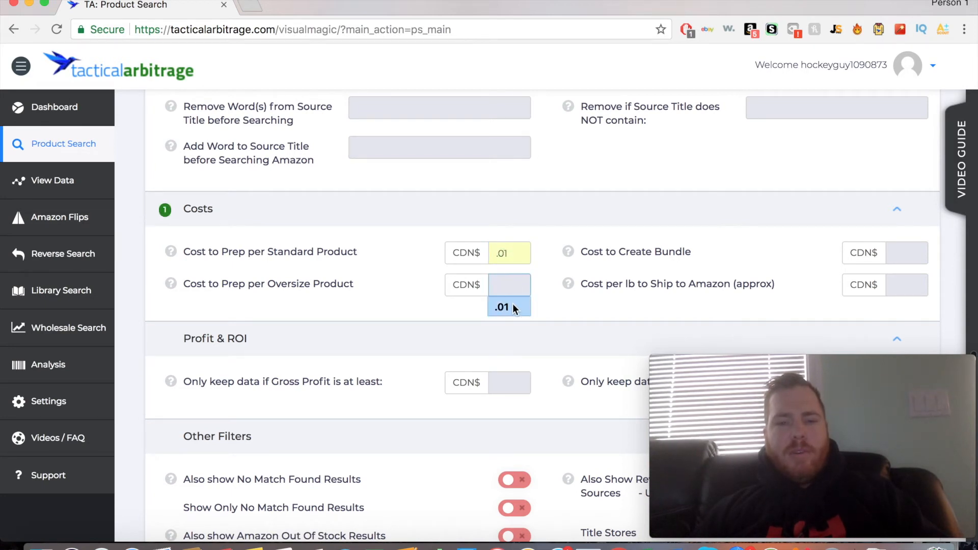
pyautogui.write('.01')
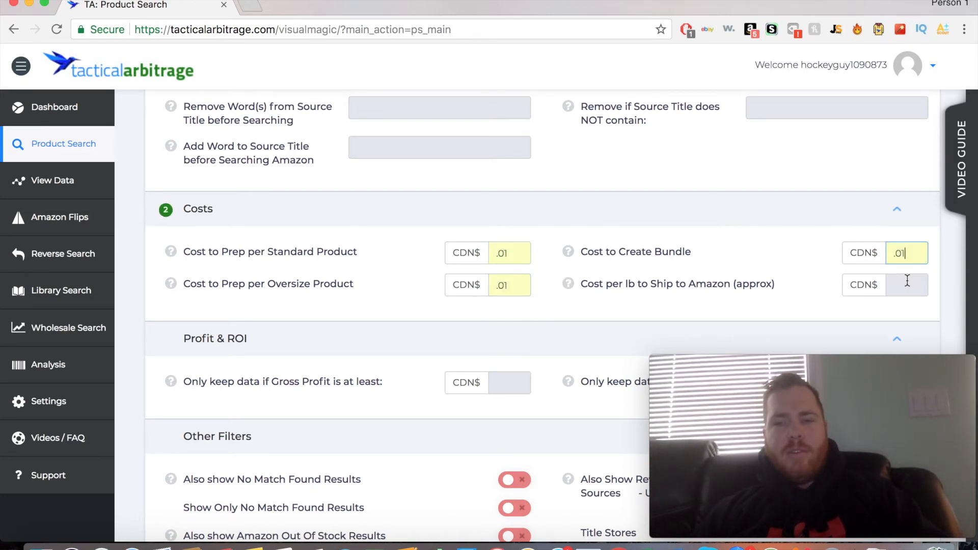
pyautogui.write('.60')
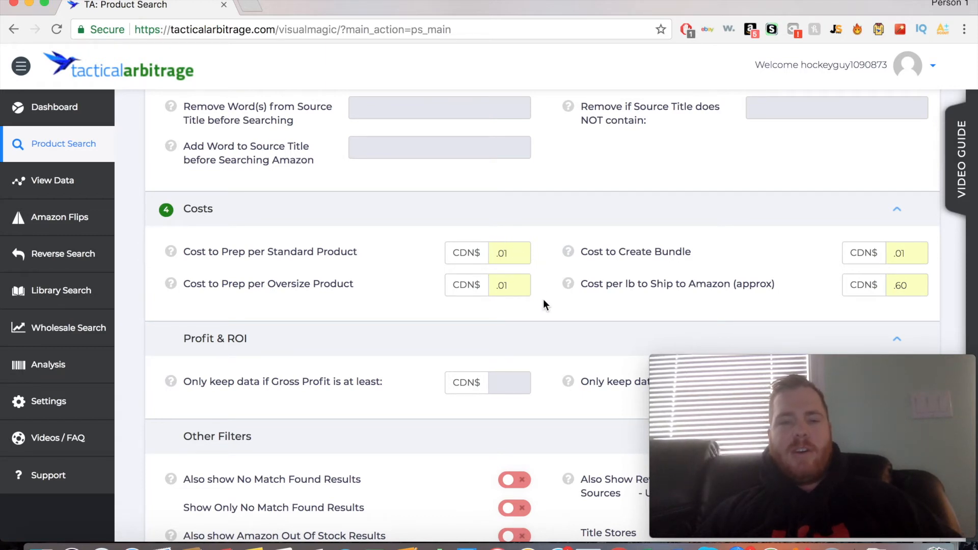
pyautogui.moveTo(566, 298)
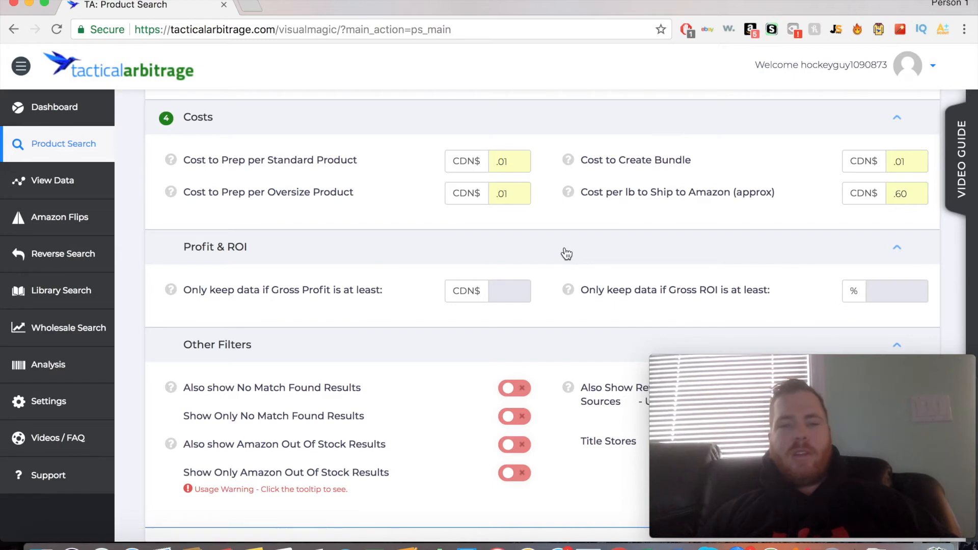
# Step: Require at least CDN$10 gross profit and 30% gross ROI
pyautogui.scroll(-3)
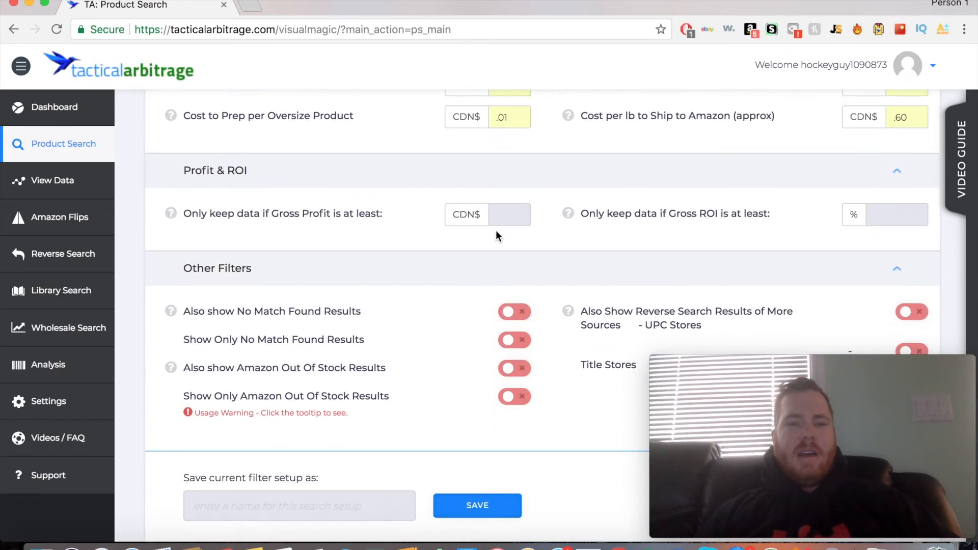
pyautogui.write('10')
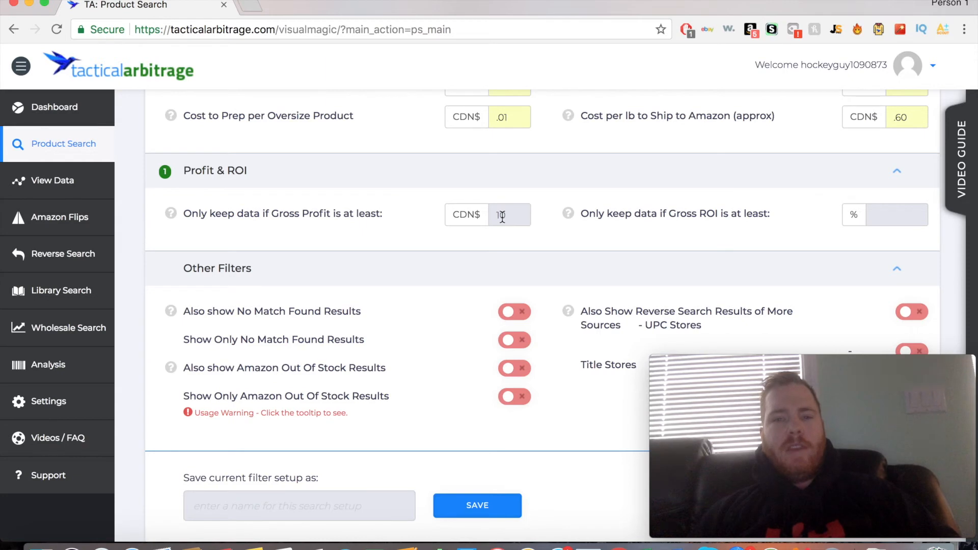
pyautogui.write('10')
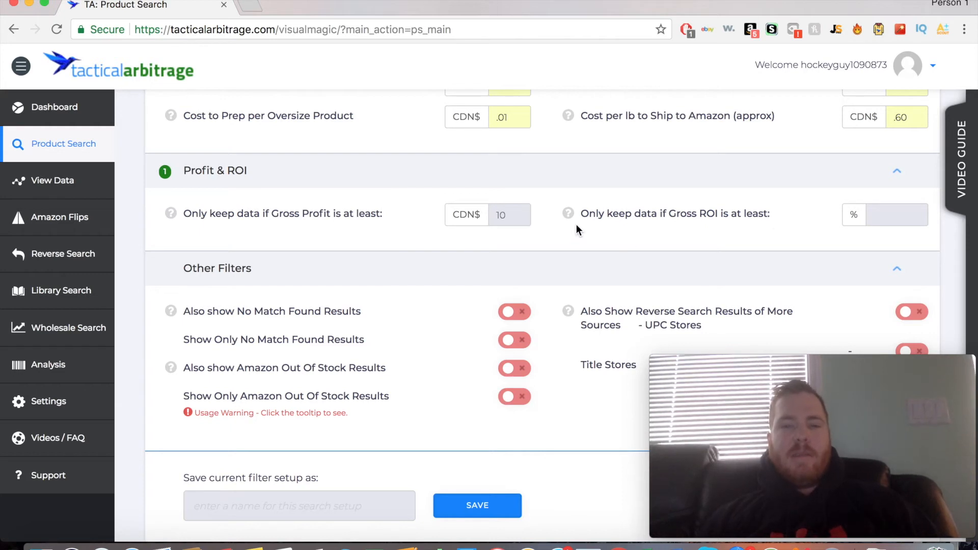
pyautogui.write('30')
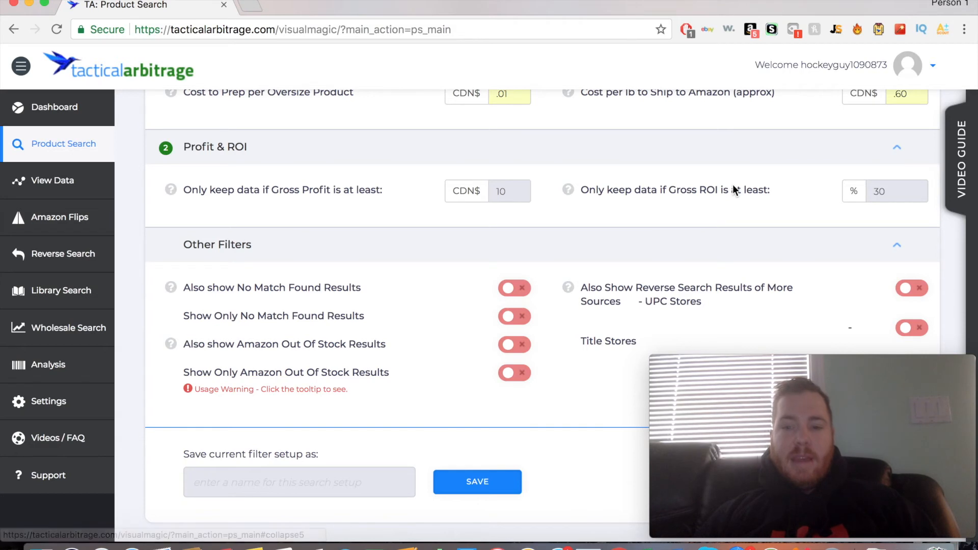
pyautogui.moveTo(728, 187)
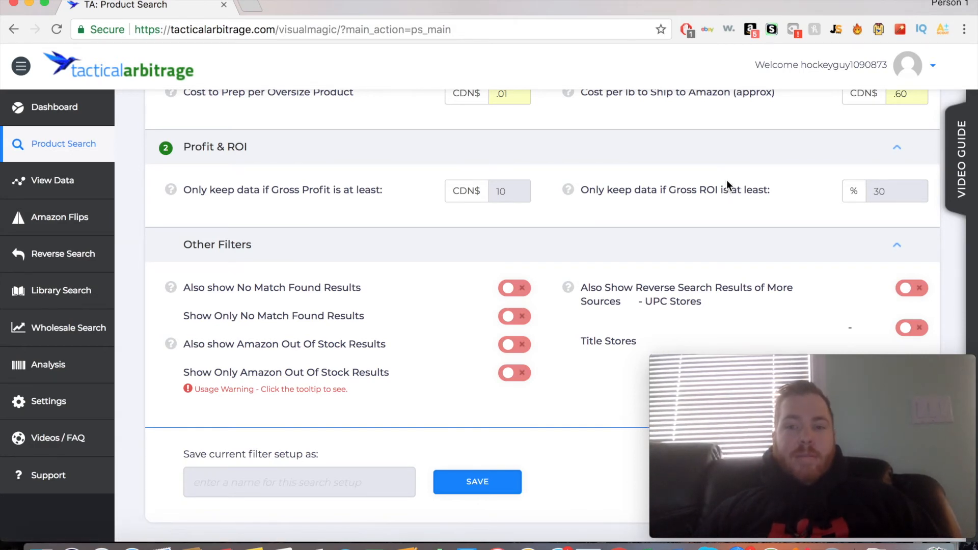
pyautogui.scroll(-3)
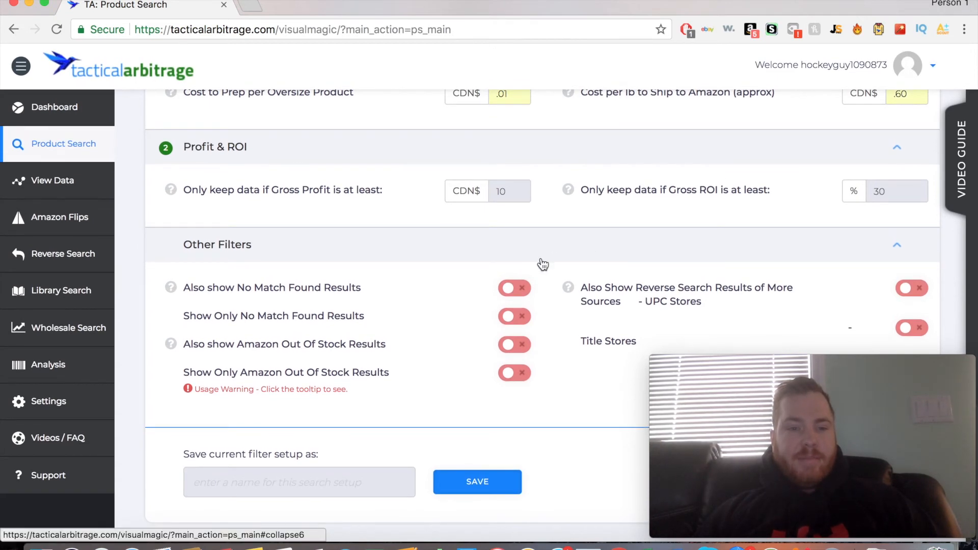
pyautogui.moveTo(516, 411)
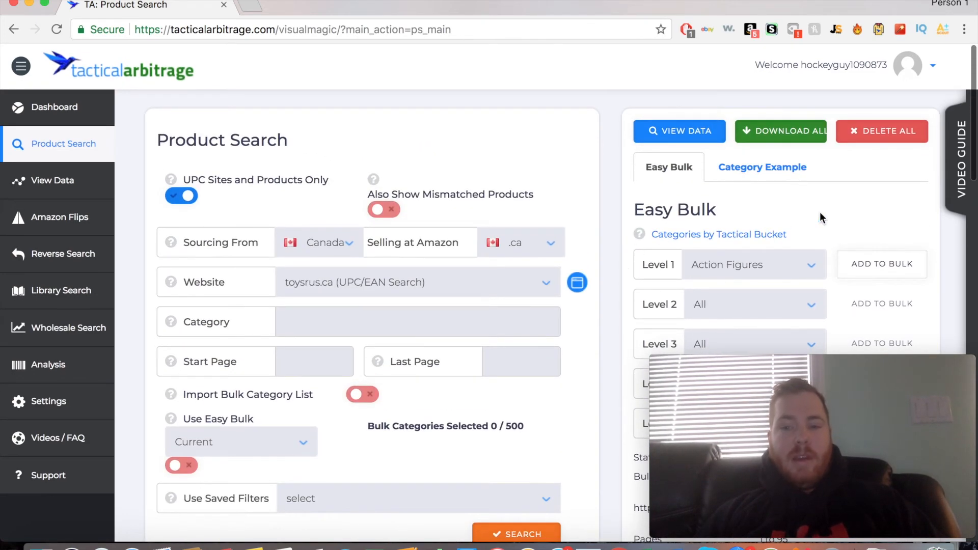
pyautogui.scroll(-3)
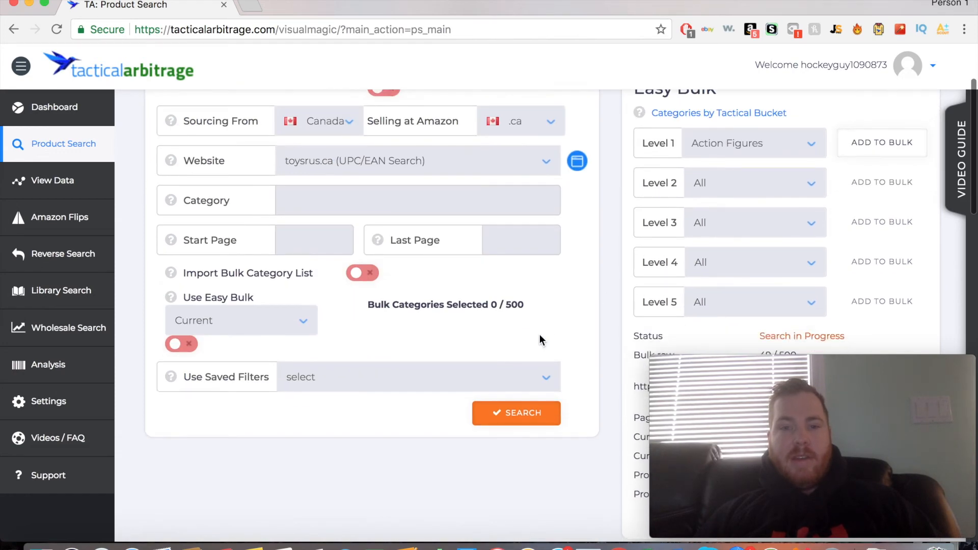
pyautogui.moveTo(545, 293)
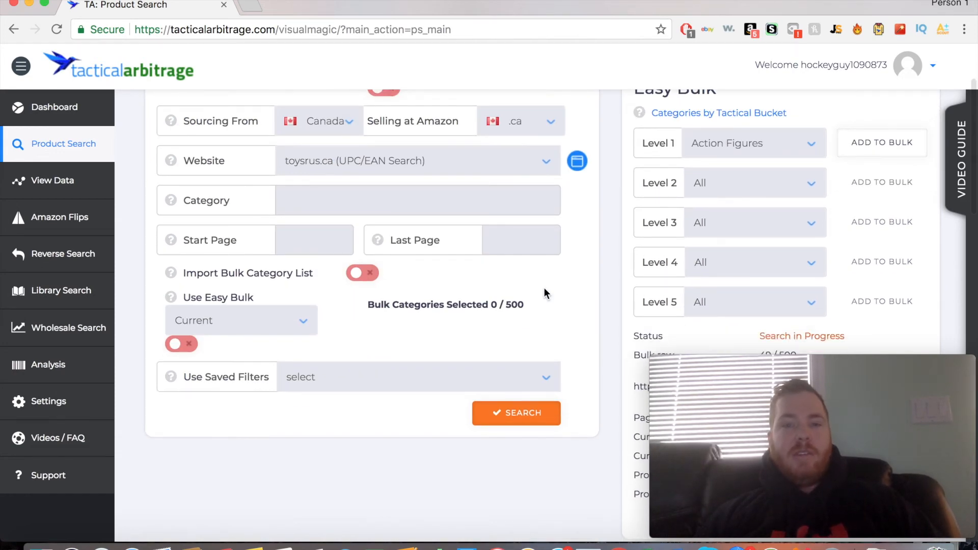
pyautogui.scroll(-3)
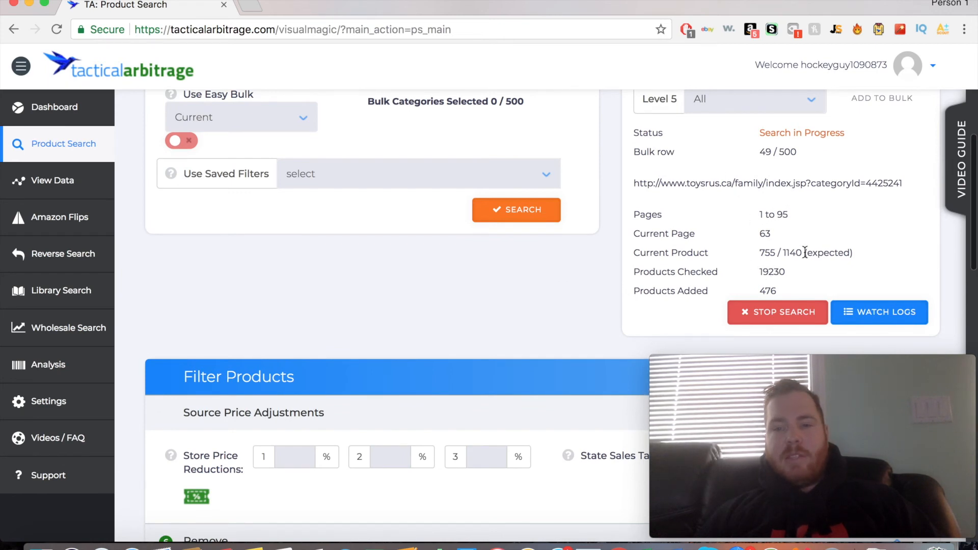
pyautogui.moveTo(845, 242)
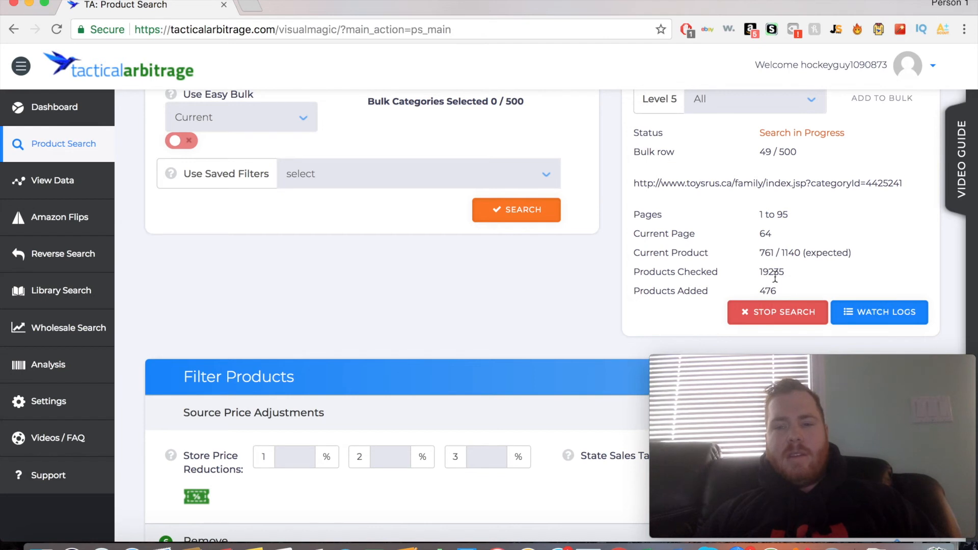
pyautogui.moveTo(799, 278)
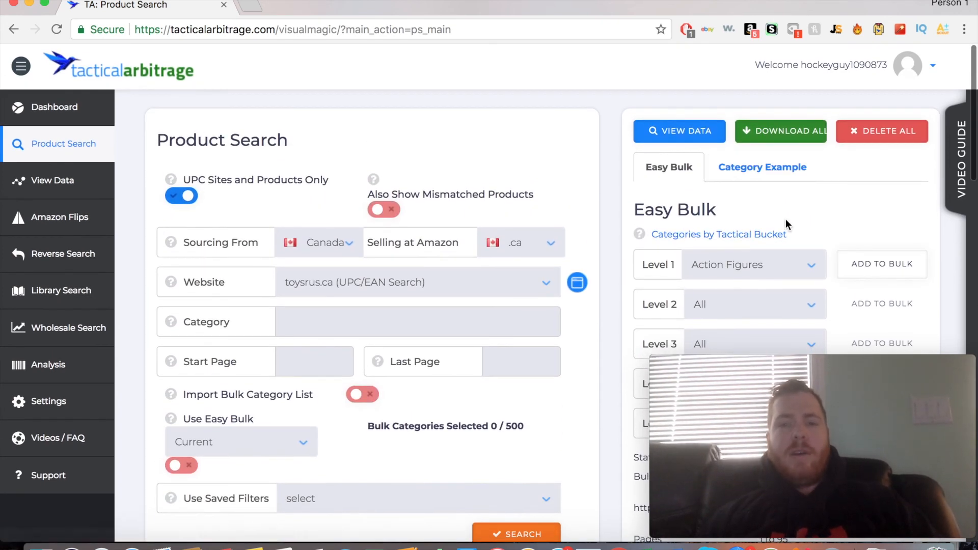
pyautogui.moveTo(796, 207)
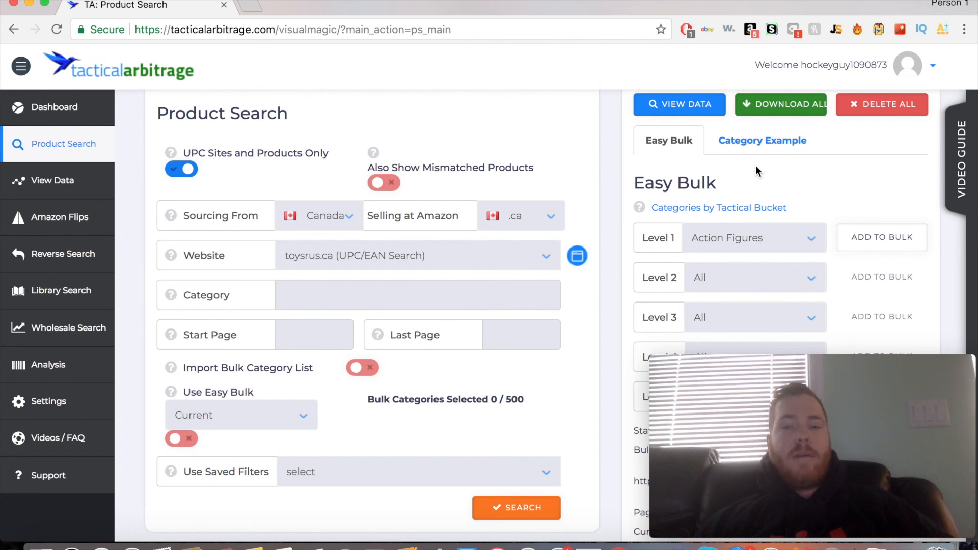
pyautogui.moveTo(563, 168)
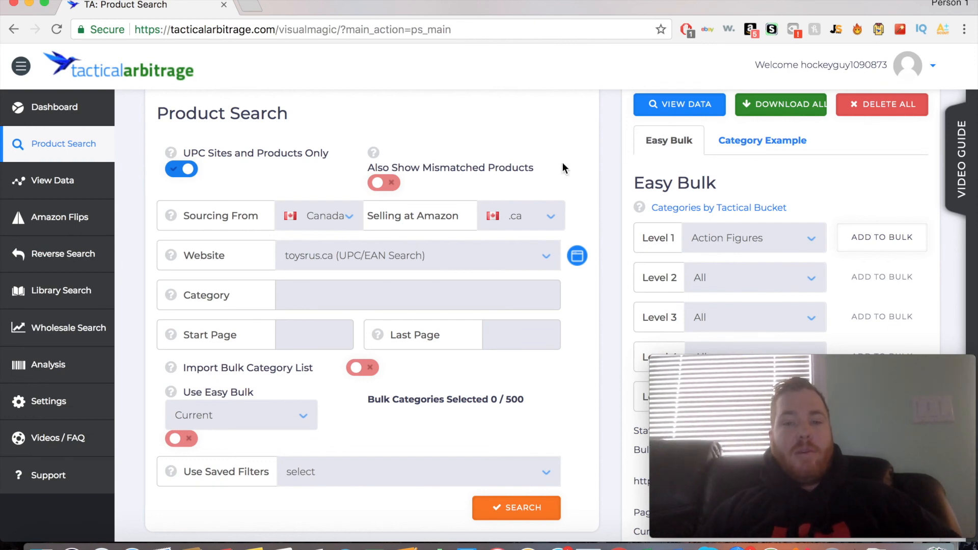